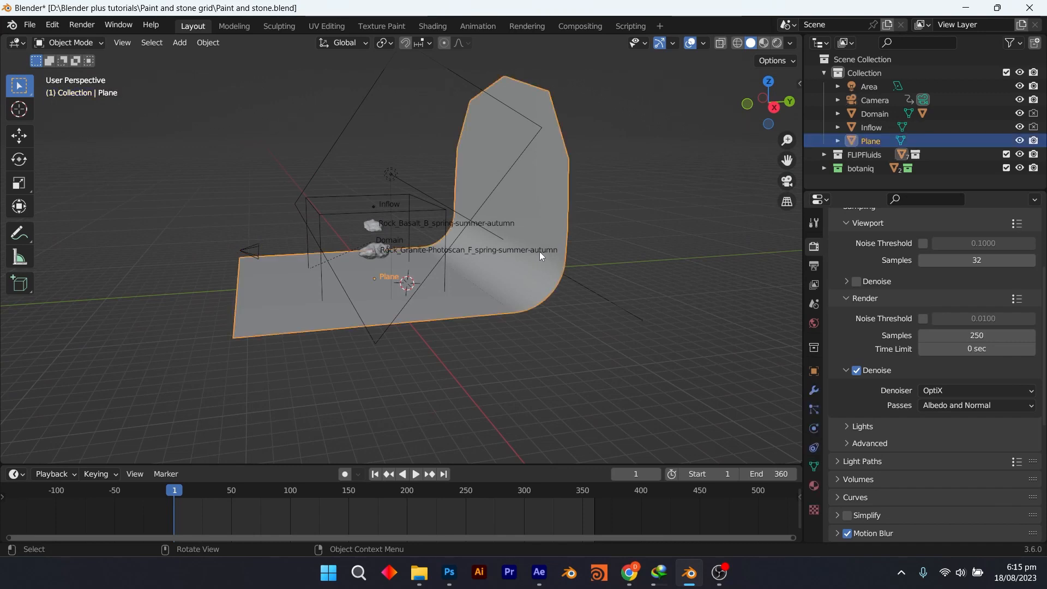
# - Select the granite rock to check its obstacle settings, then select the fluid Domain object
pyautogui.press('Tab')
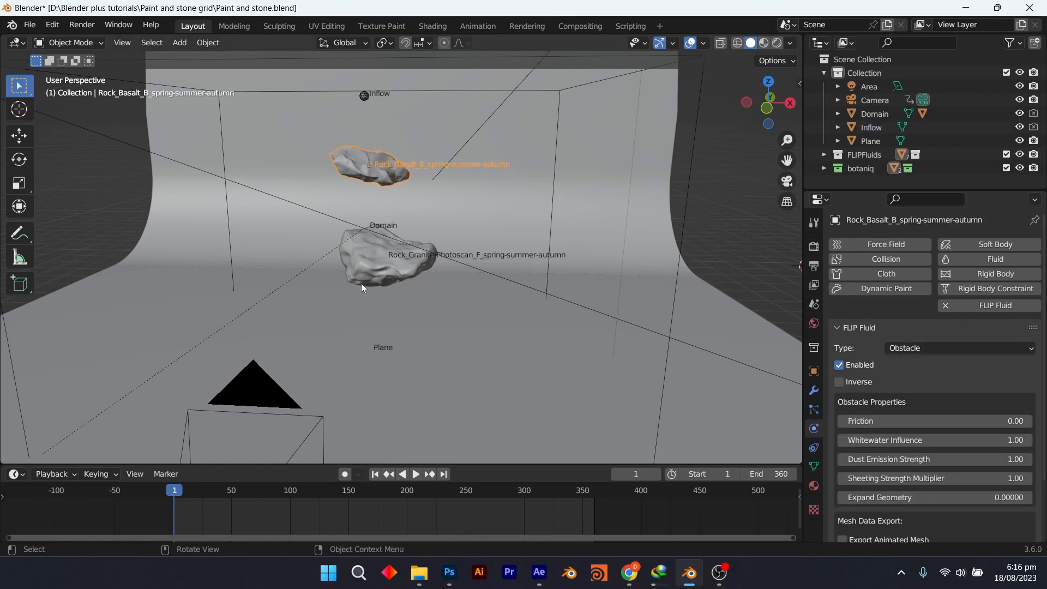
pyautogui.click(387, 257)
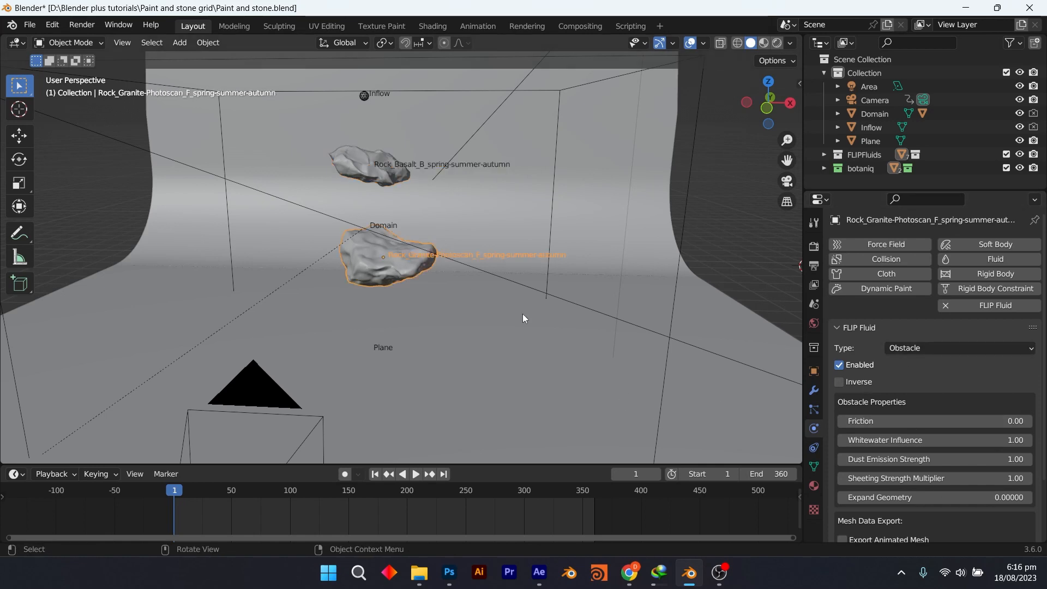
pyautogui.click(874, 114)
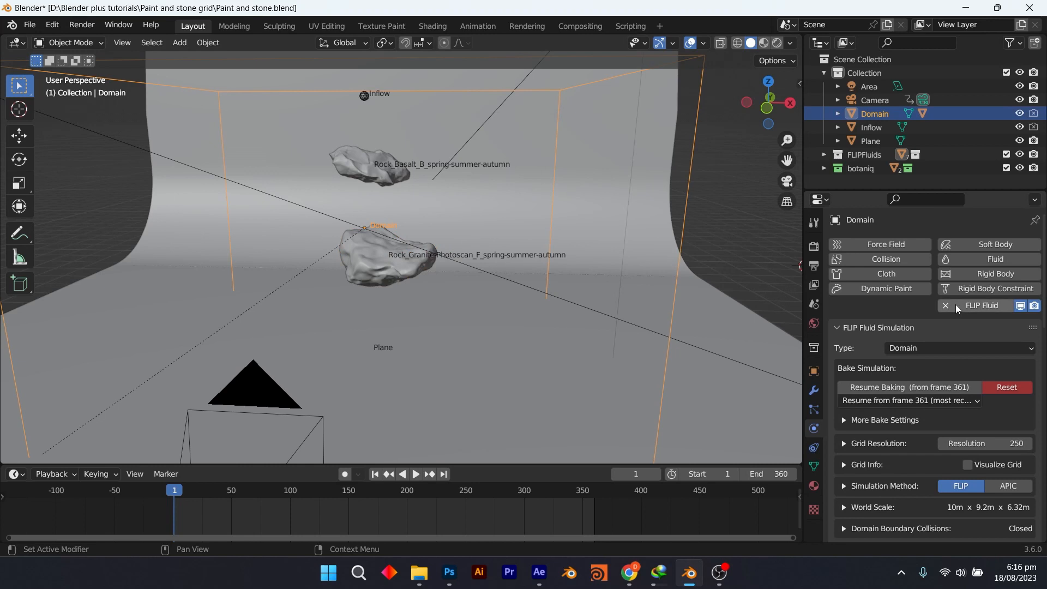
pyautogui.moveTo(908, 381)
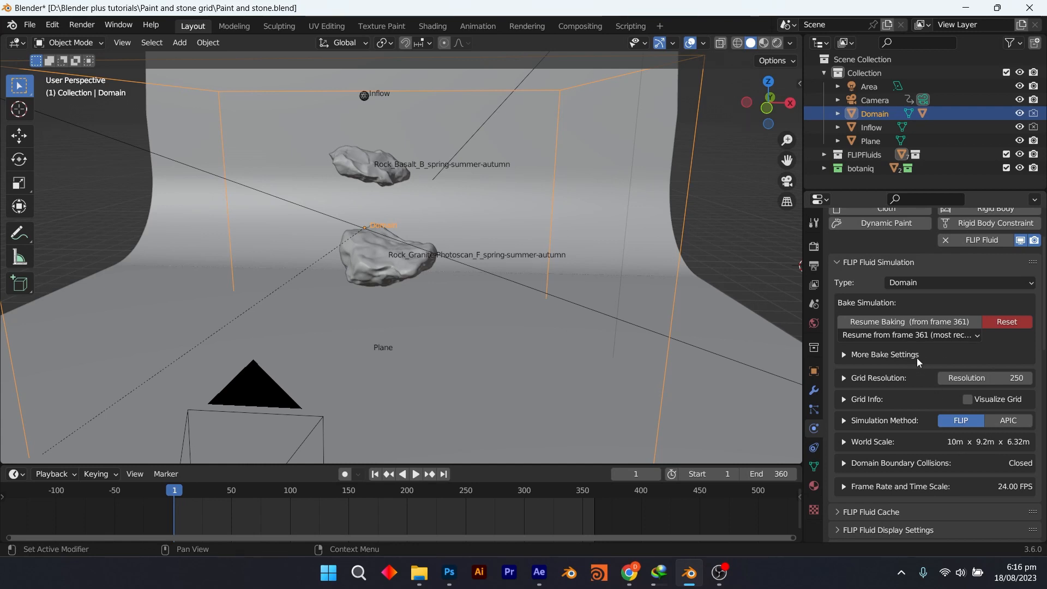
pyautogui.moveTo(1006, 393)
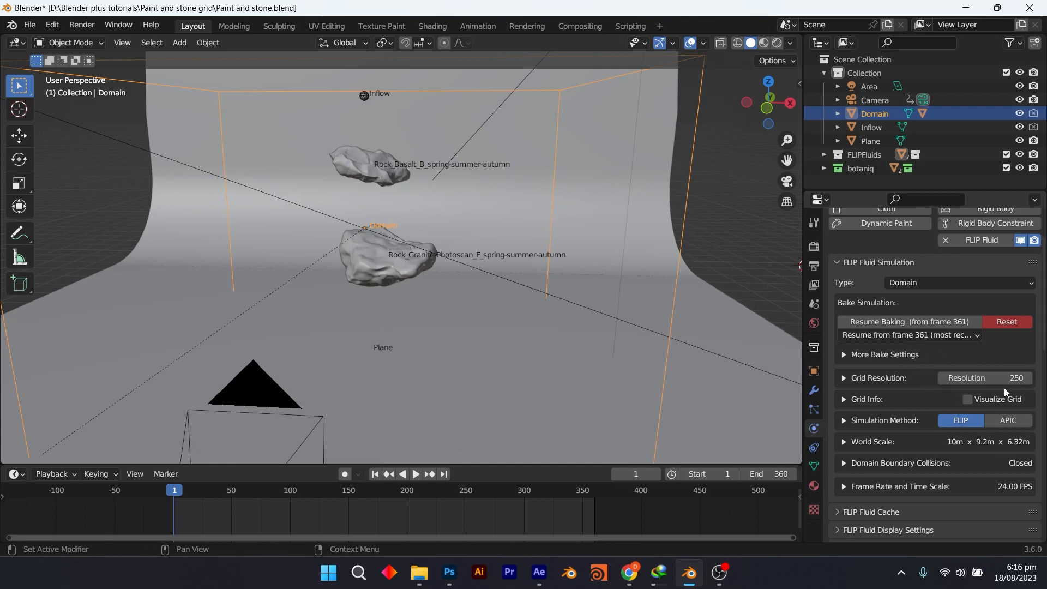
# - Scroll the Domain's FLIP Fluid panel down to the World section with viscosity 0.01 and surface tension 0.5
pyautogui.scroll(-3)
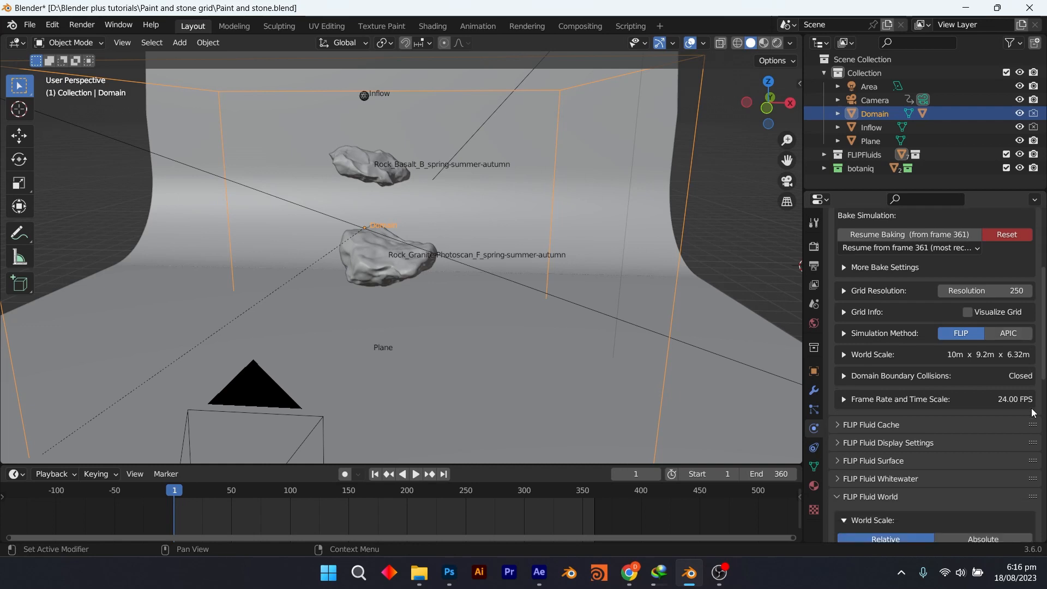
pyautogui.scroll(-3)
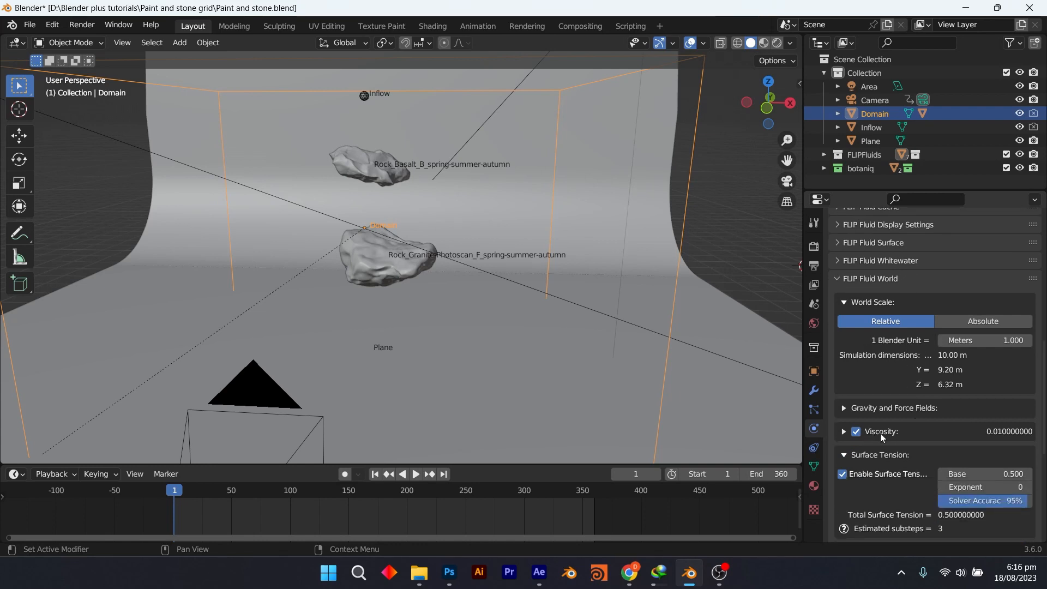
# - Expand Viscosity (base 0.010) and scroll past Surface Tension (base 0.500) to FLIP Fluid Materials
pyautogui.click(843, 432)
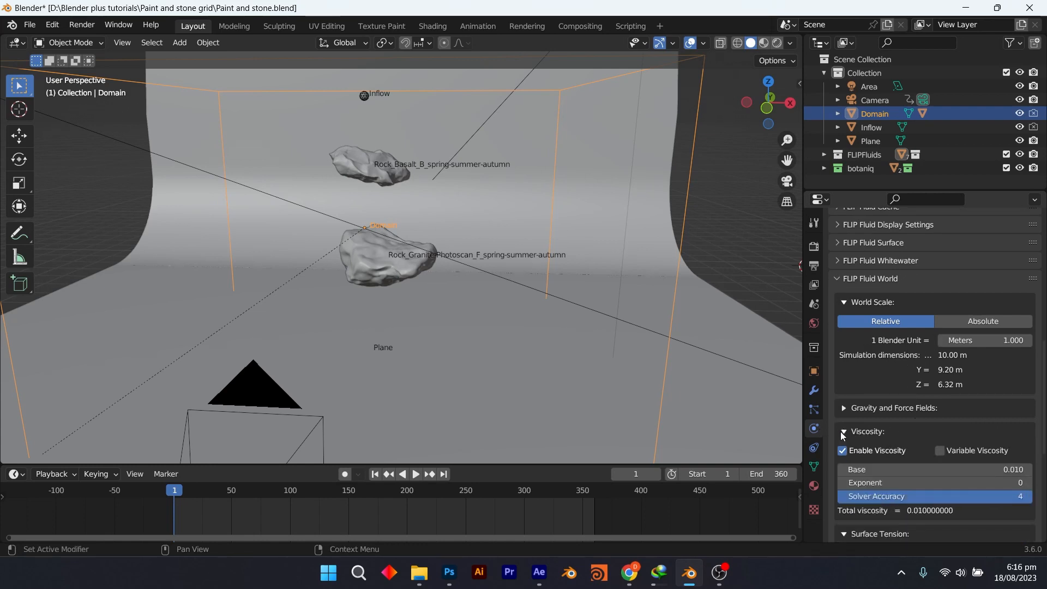
pyautogui.scroll(-3)
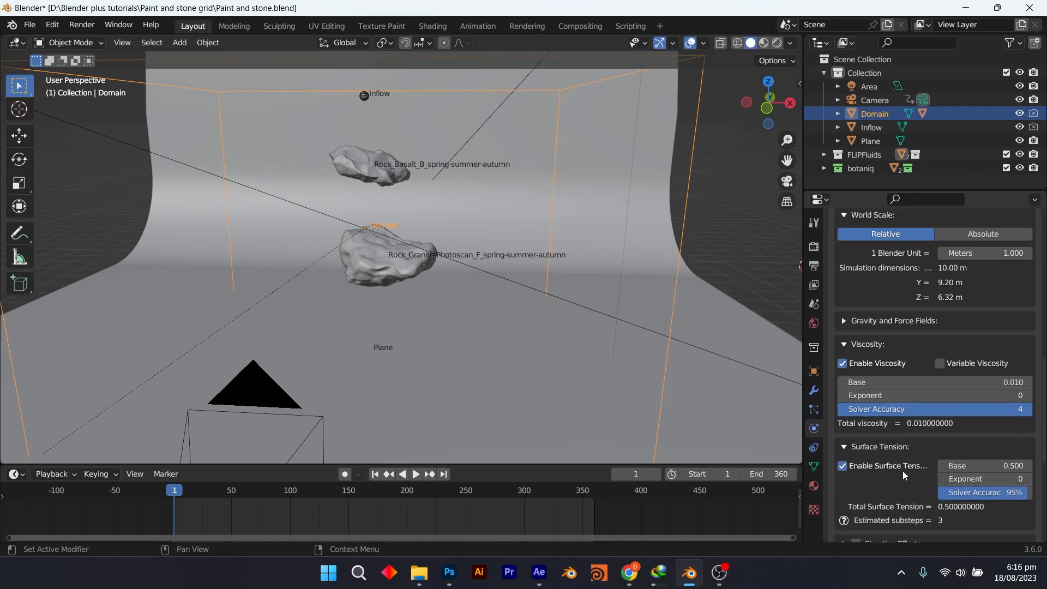
pyautogui.scroll(-3)
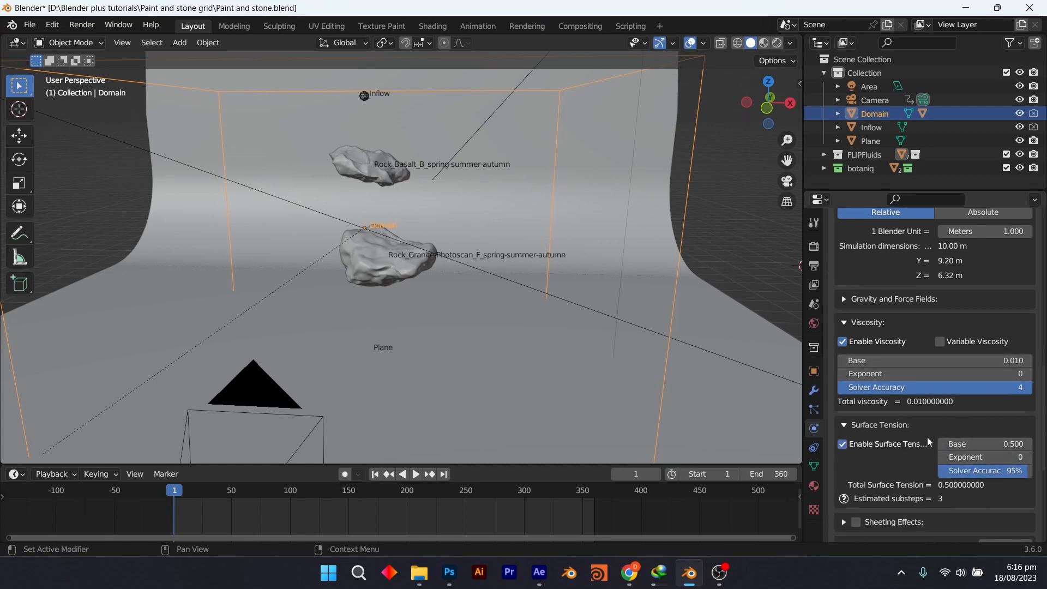
pyautogui.scroll(-3)
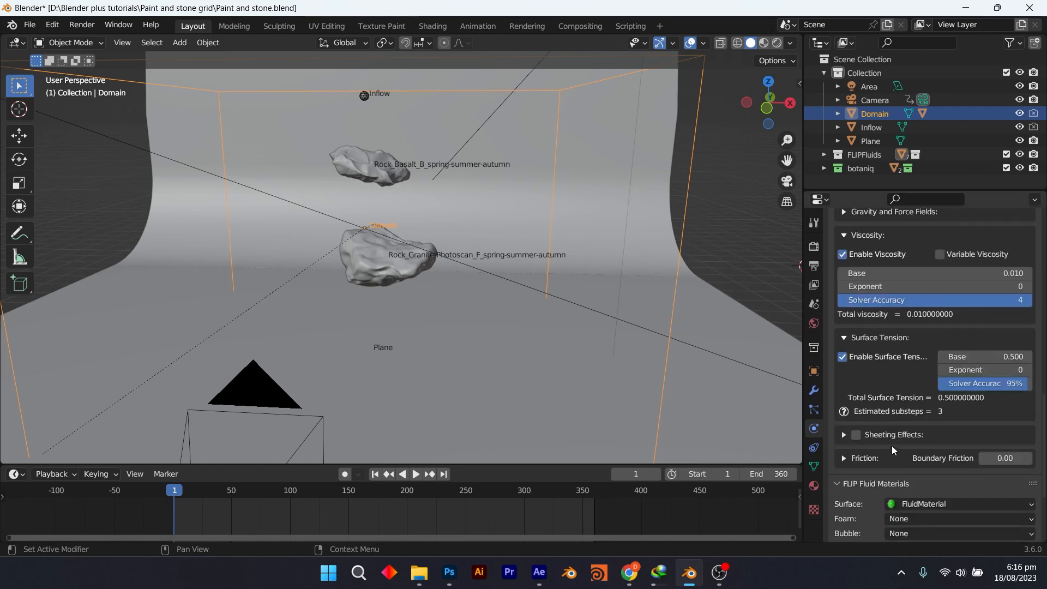
pyautogui.scroll(-3)
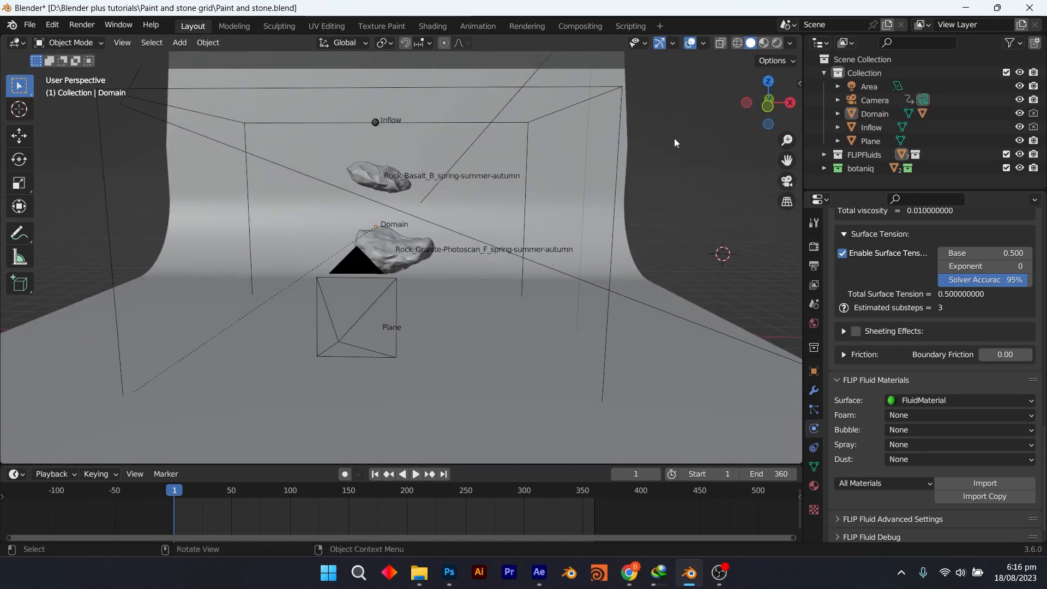
pyautogui.moveTo(738, 72)
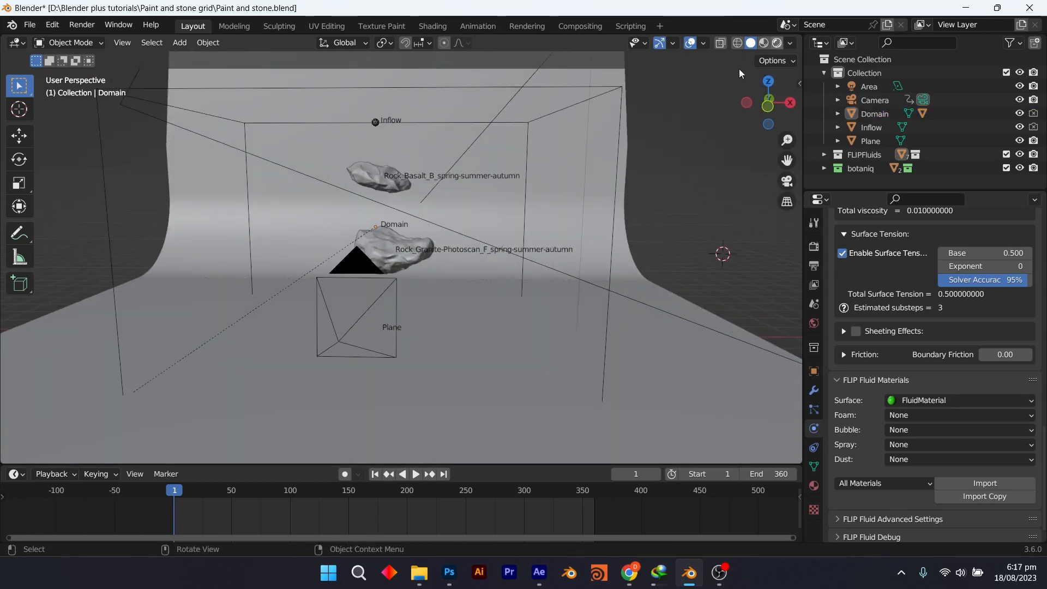
# - Show the scene in Rendered shading from the camera and play the simulation of fluid pouring onto the rocks
pyautogui.click(771, 43)
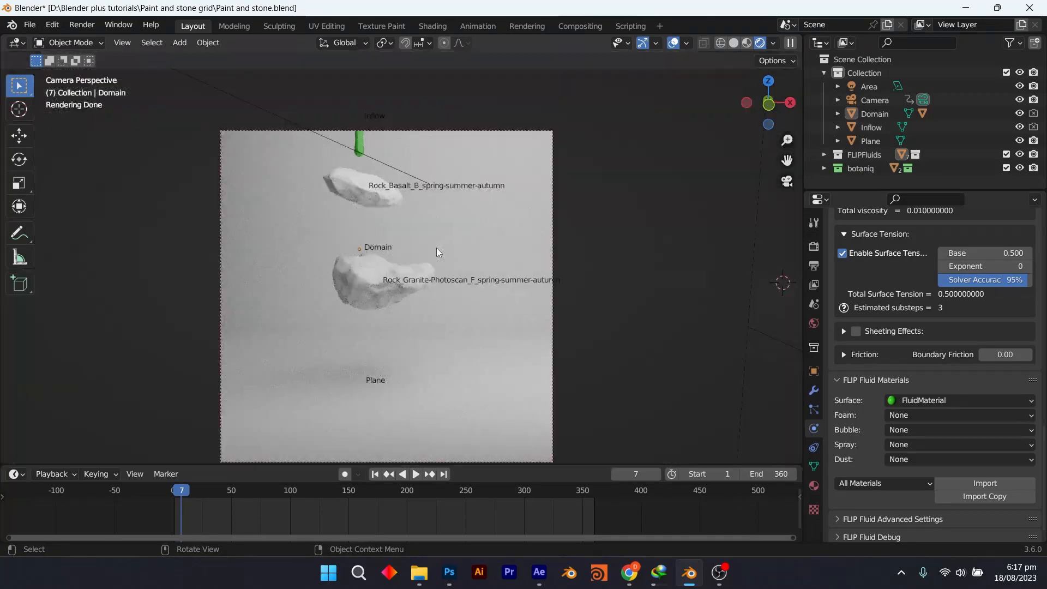
pyautogui.click(415, 477)
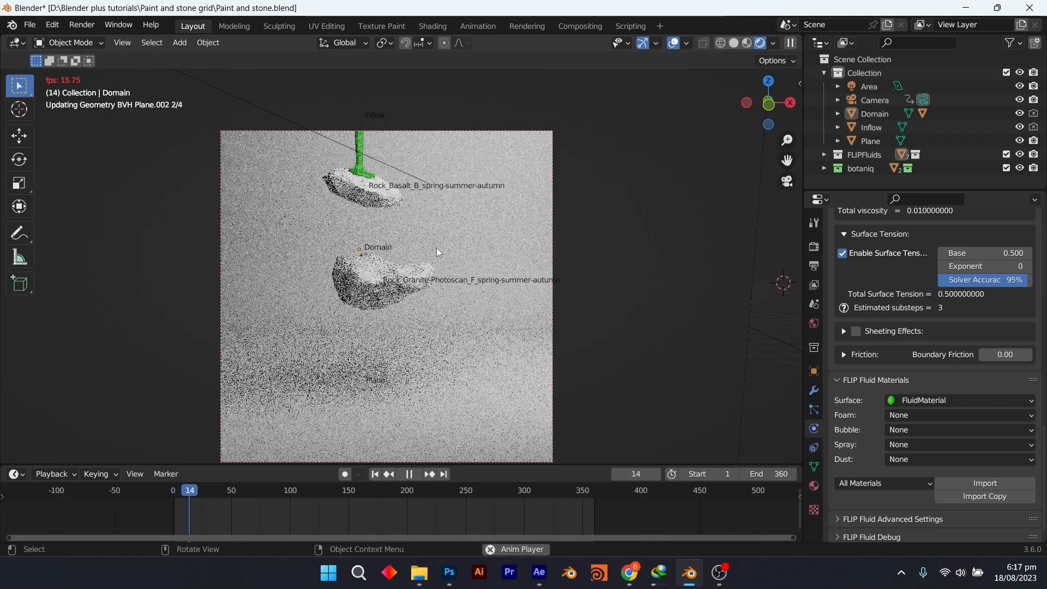